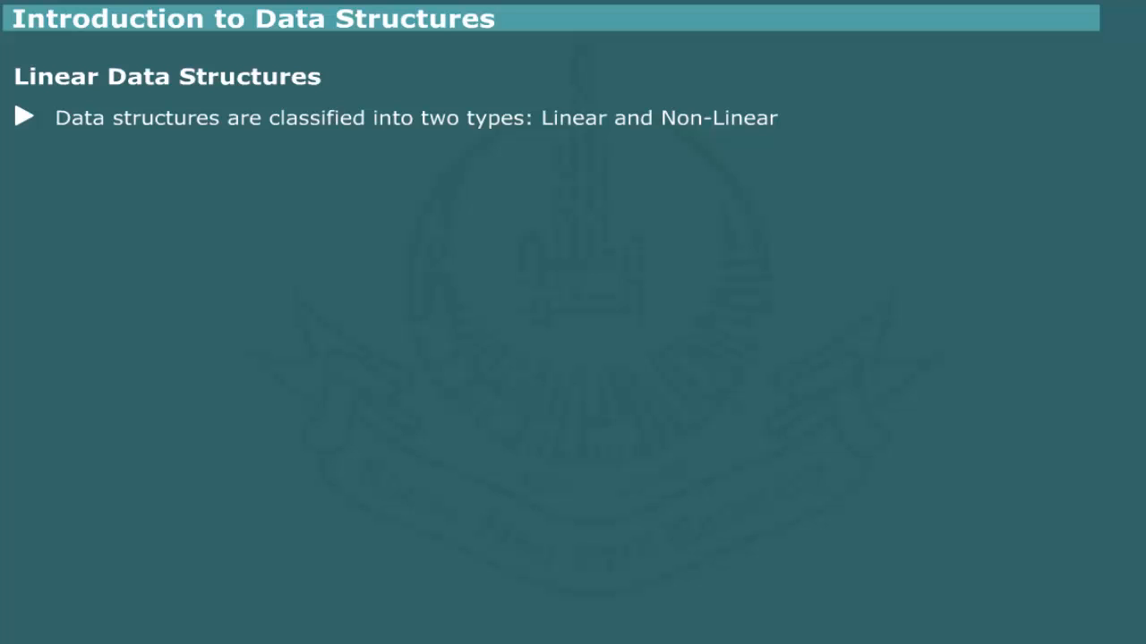
Highlight 'Linear and N' in the first bullet's data structure classification sentence
left_click_drag(548, 117, 680, 117)
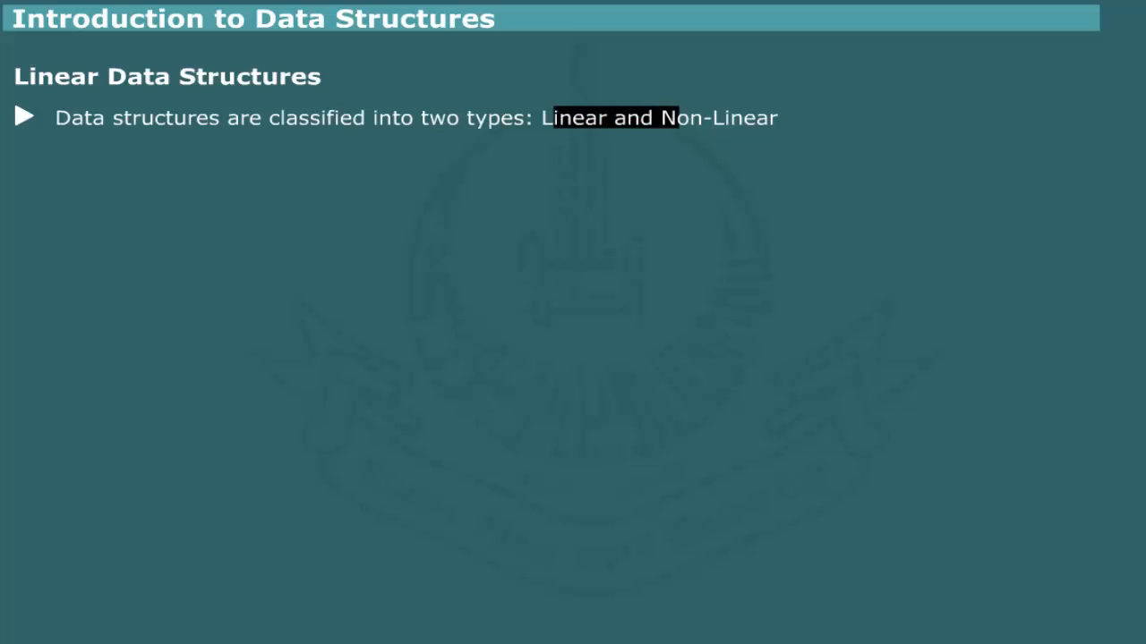